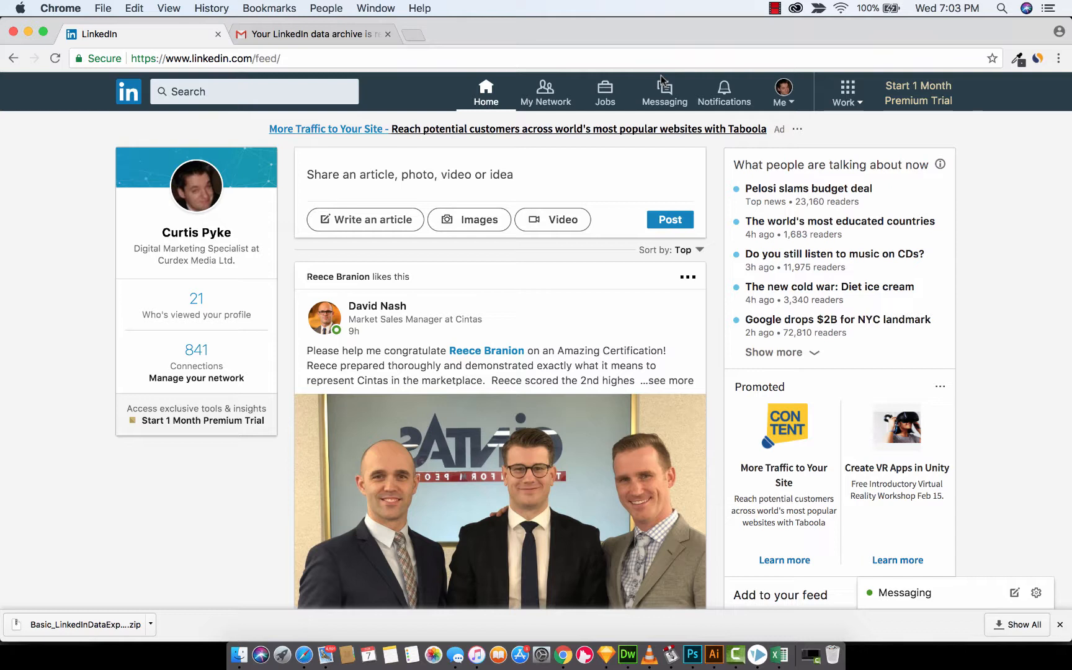
mouse_move(89, 366)
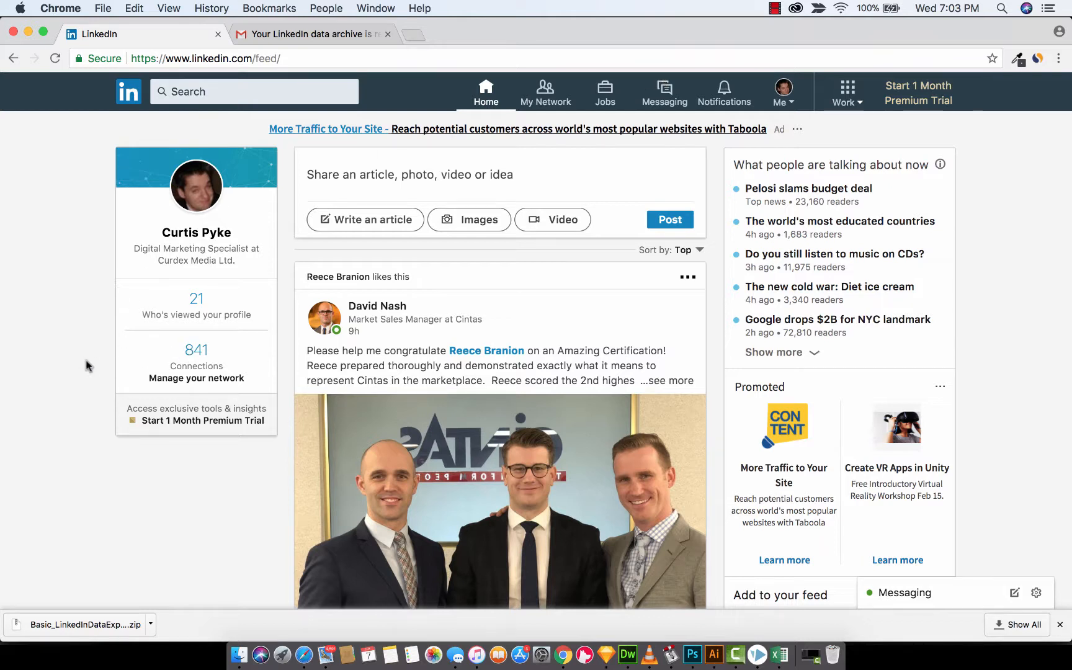
mouse_move(119, 366)
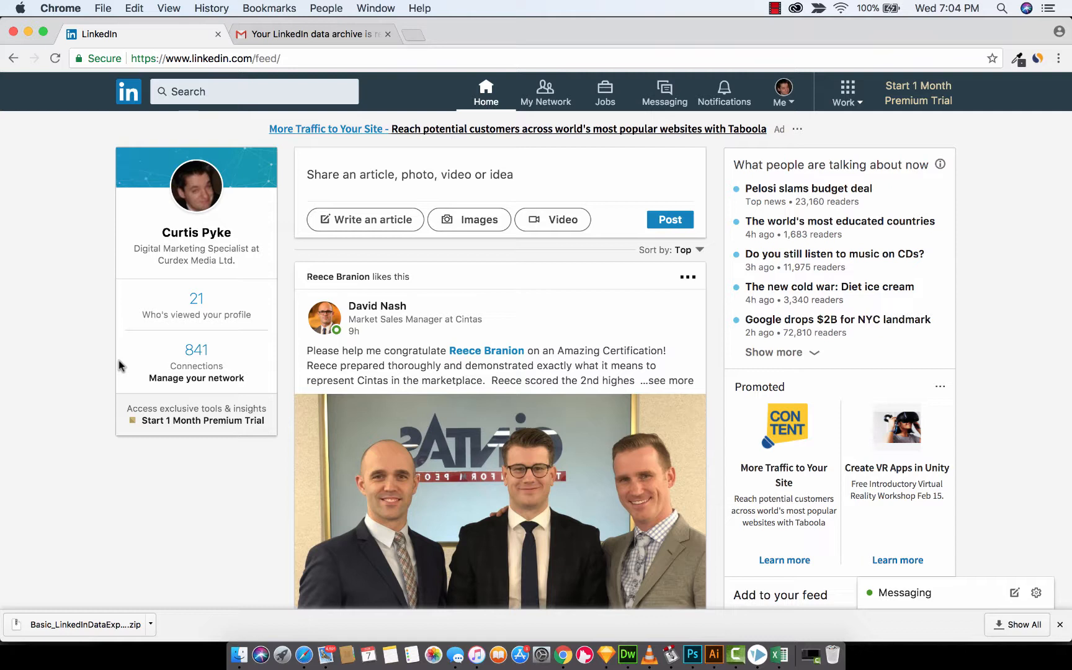
mouse_move(122, 310)
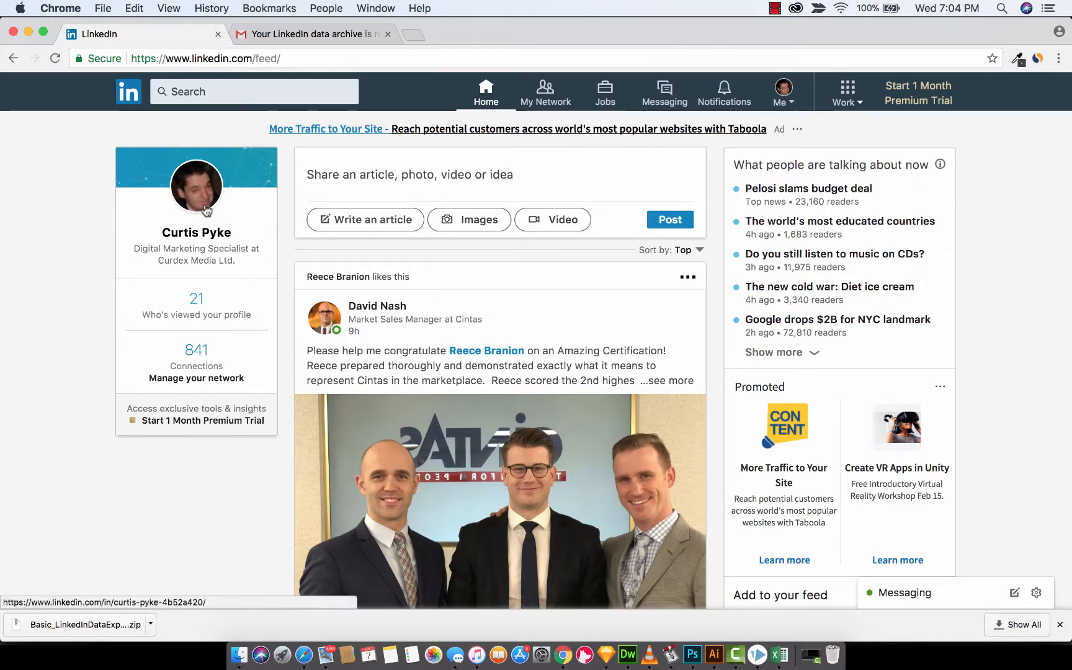
mouse_move(197, 352)
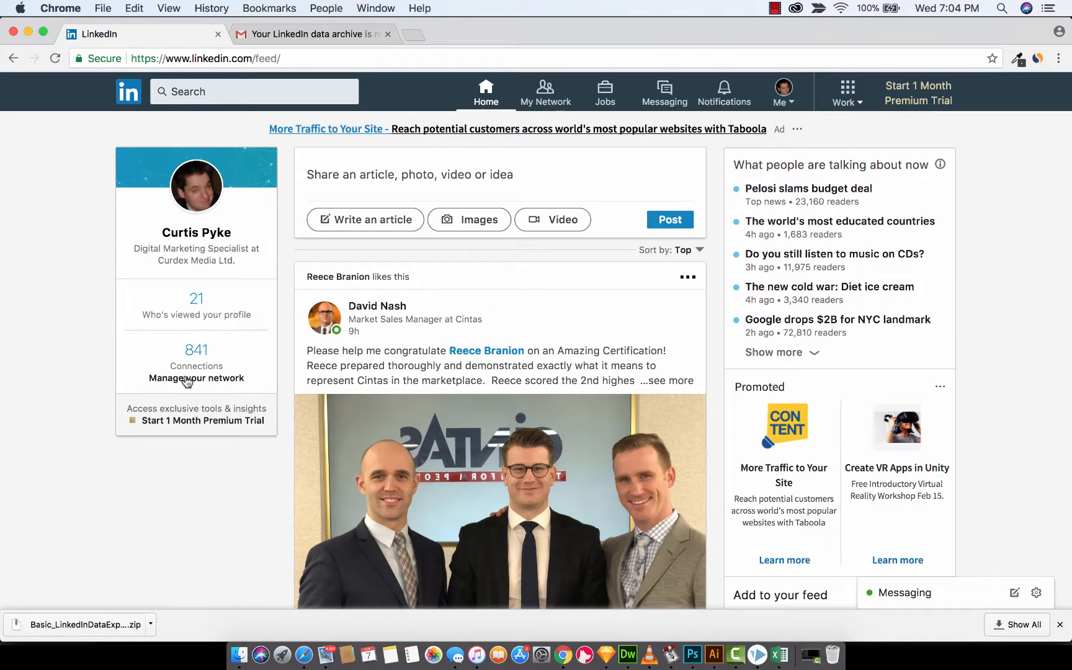
Step: From Manage your network, show all 841 connections sorted by most recently added
click(544, 91)
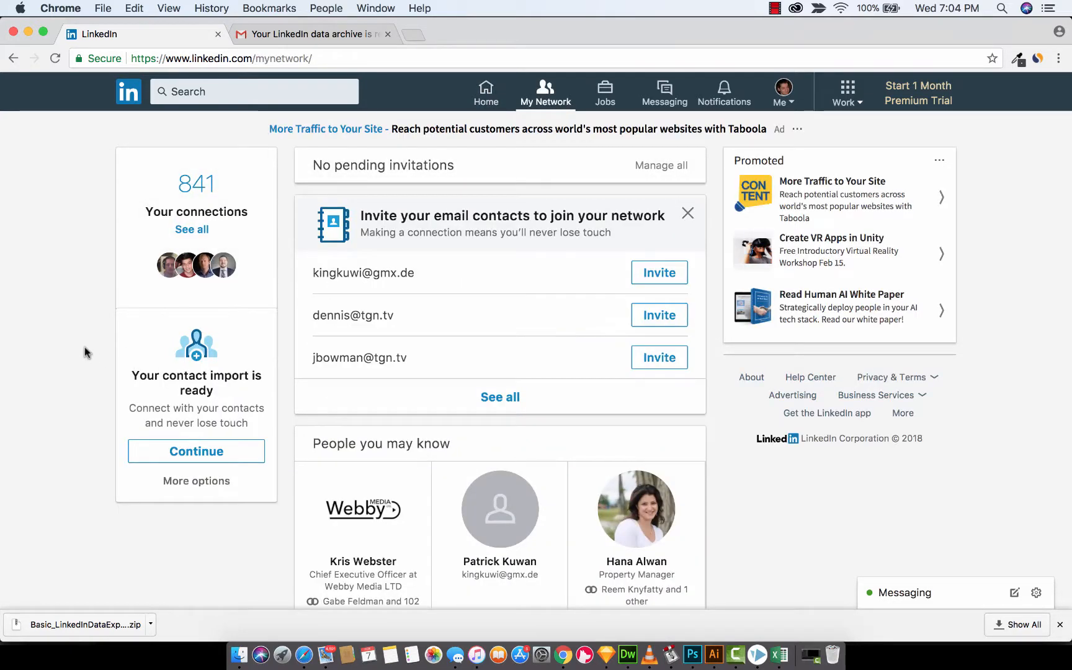
scroll(down, 3)
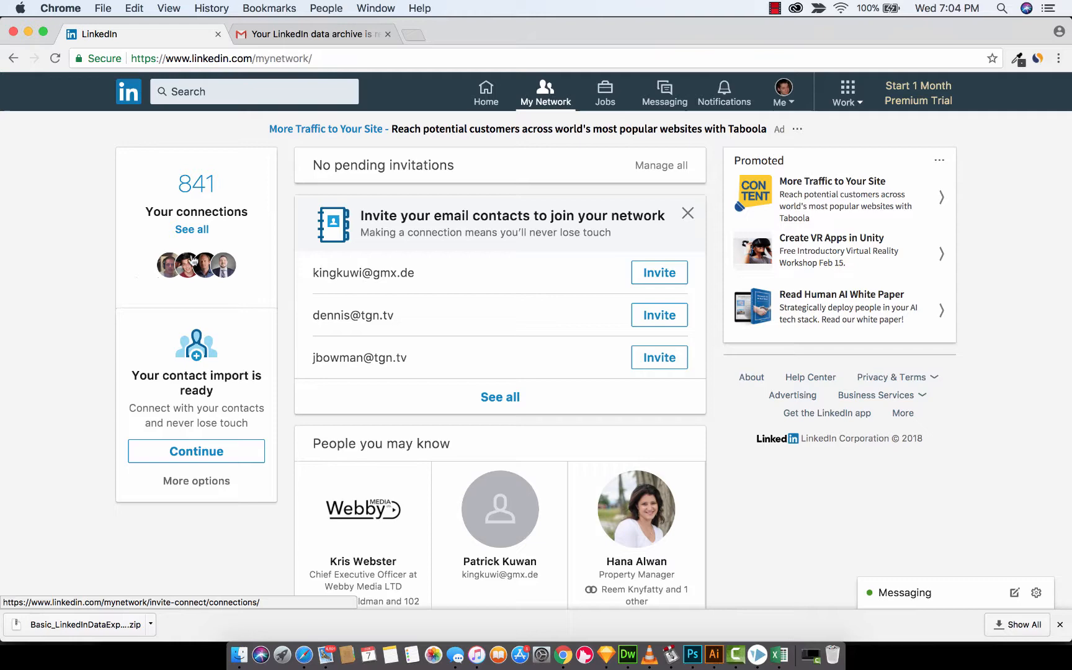
click(191, 229)
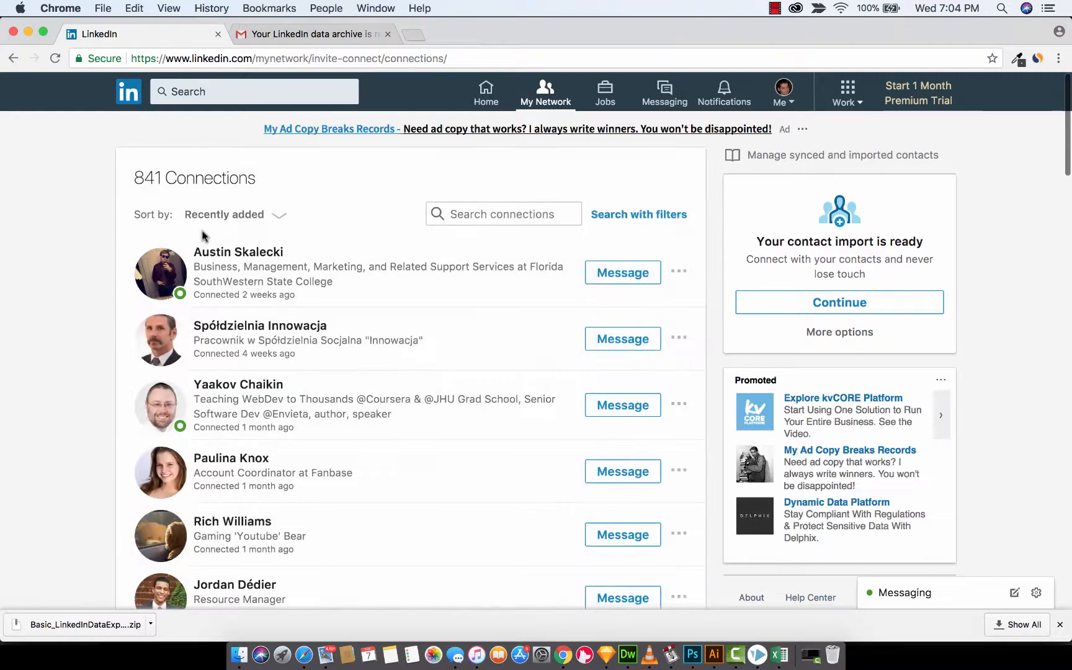
mouse_move(286, 439)
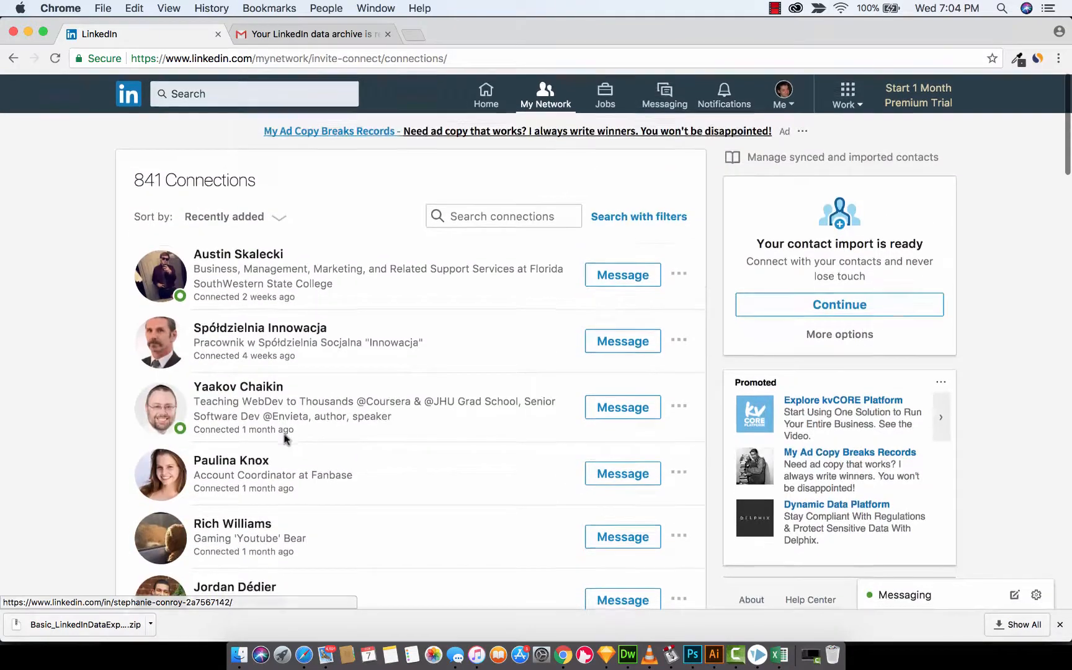
scroll(down, 3)
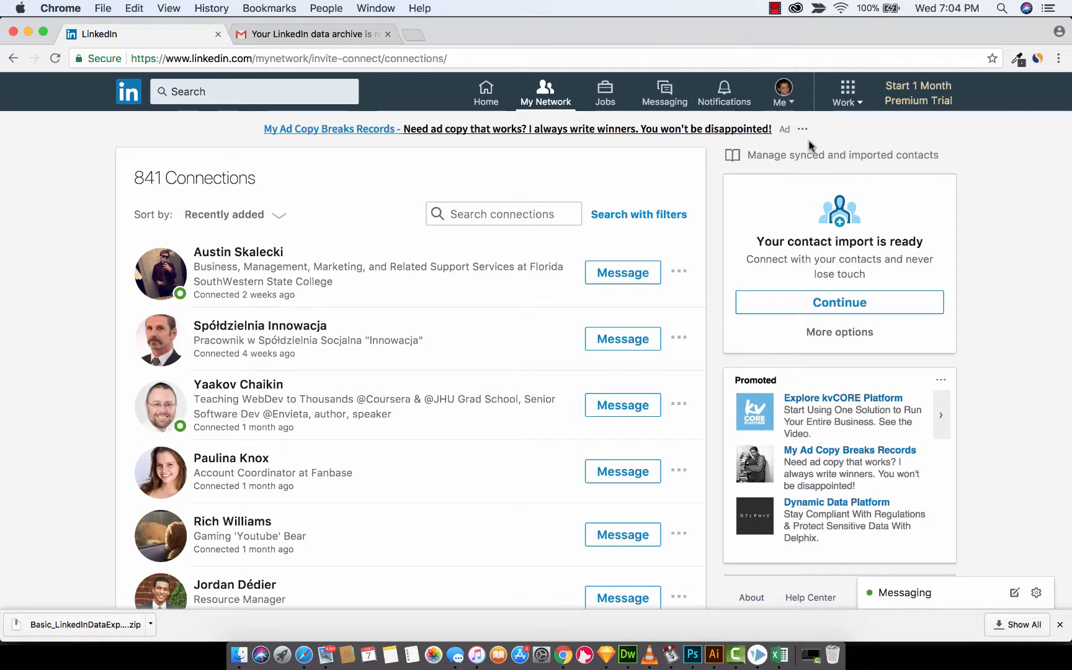
mouse_move(842, 155)
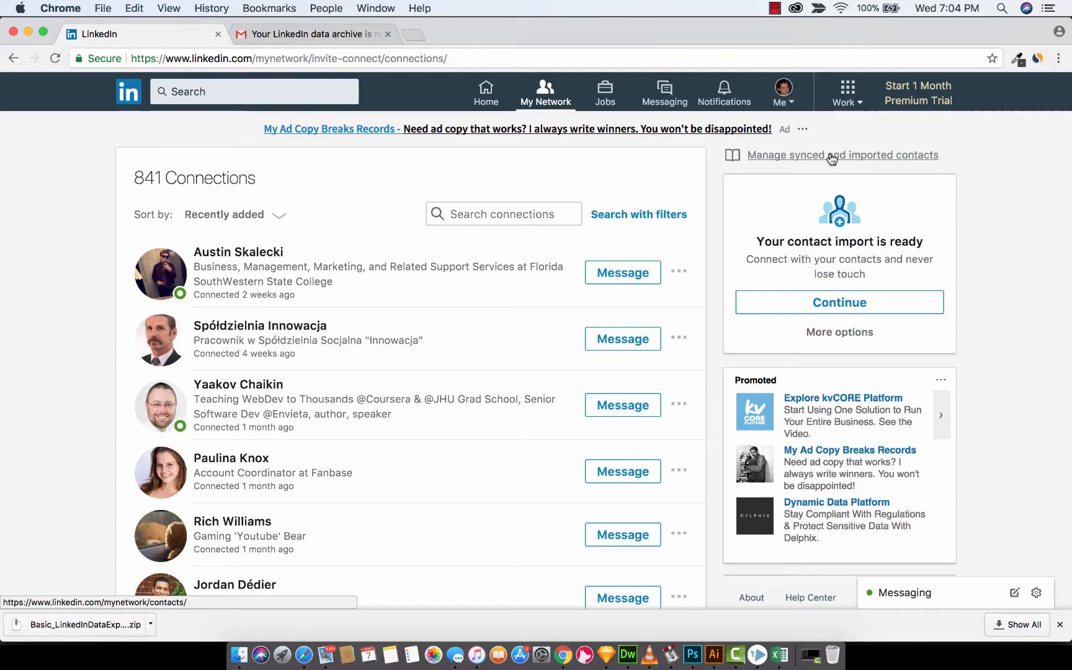
Step: Go to Manage synced and imported contacts and reach its Advanced actions section
click(843, 155)
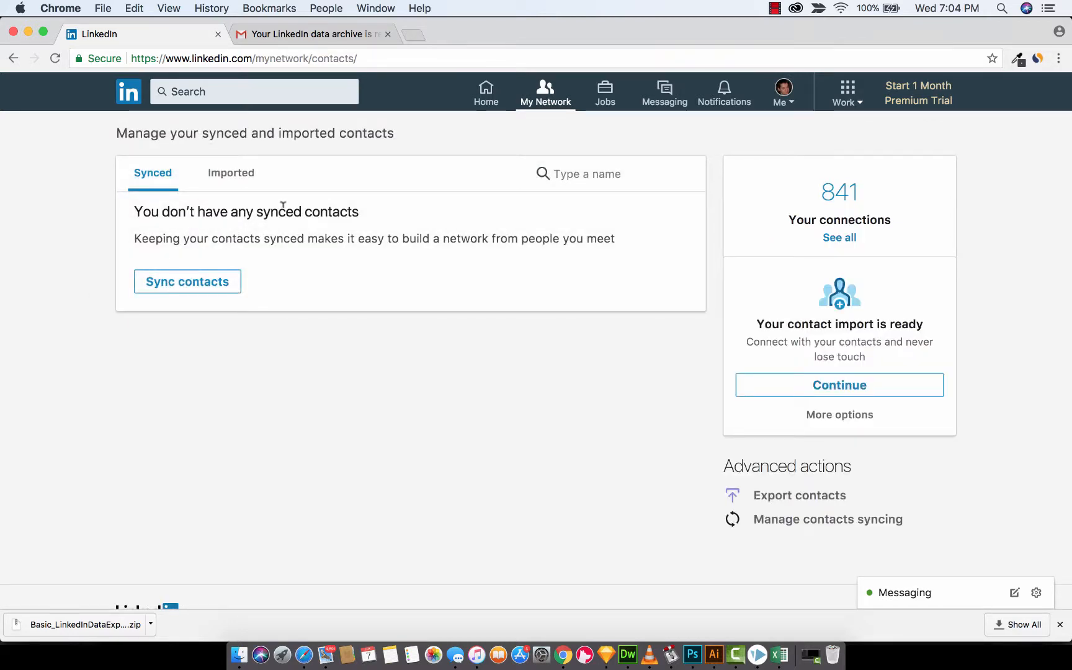
mouse_move(316, 227)
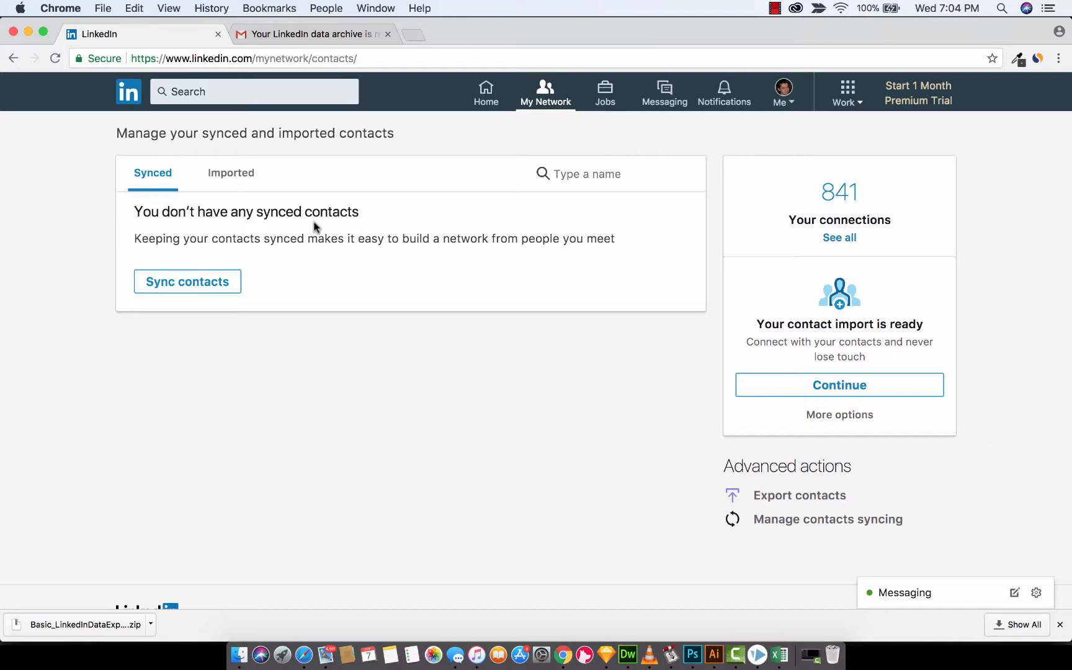
mouse_move(498, 269)
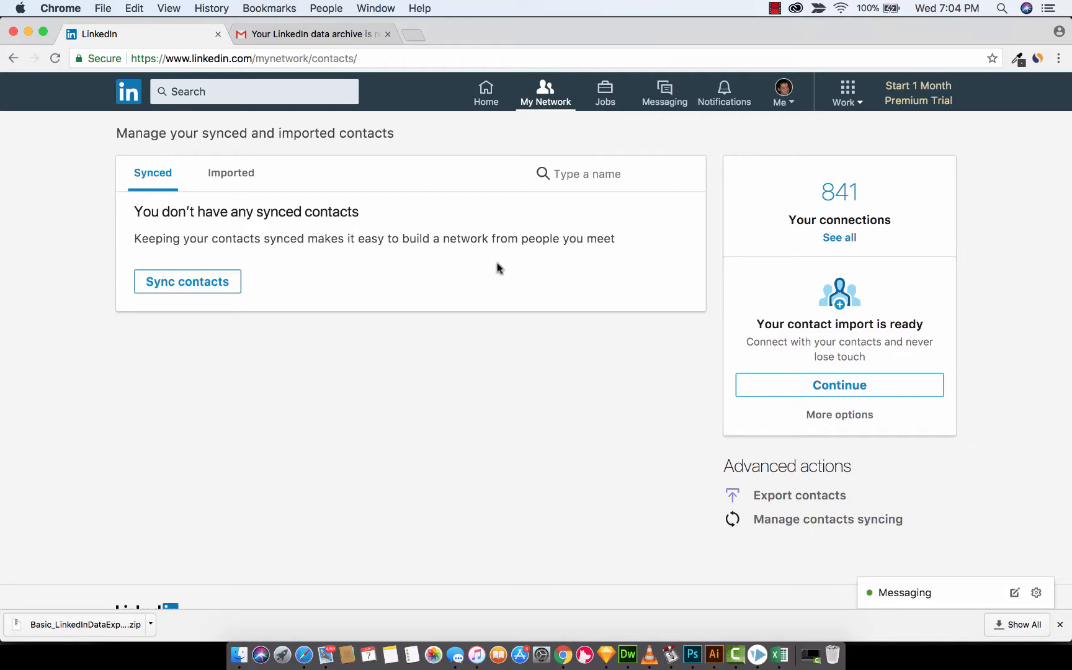
scroll(down, 3)
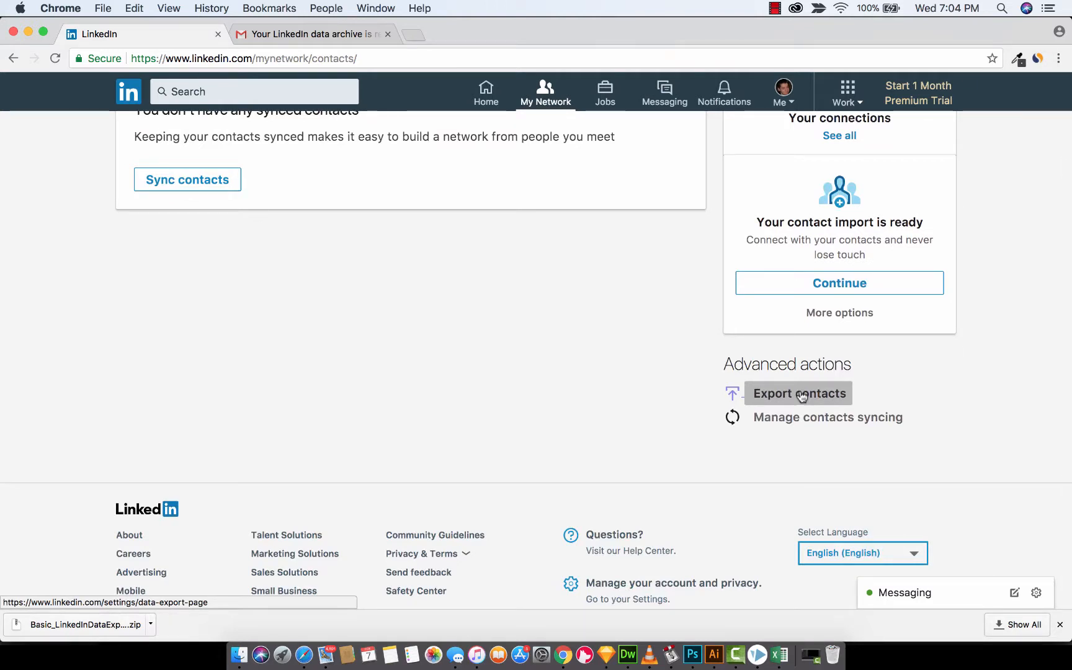
Step: Export contacts with Connections ticked under Pick and choose, and download the archive
click(799, 393)
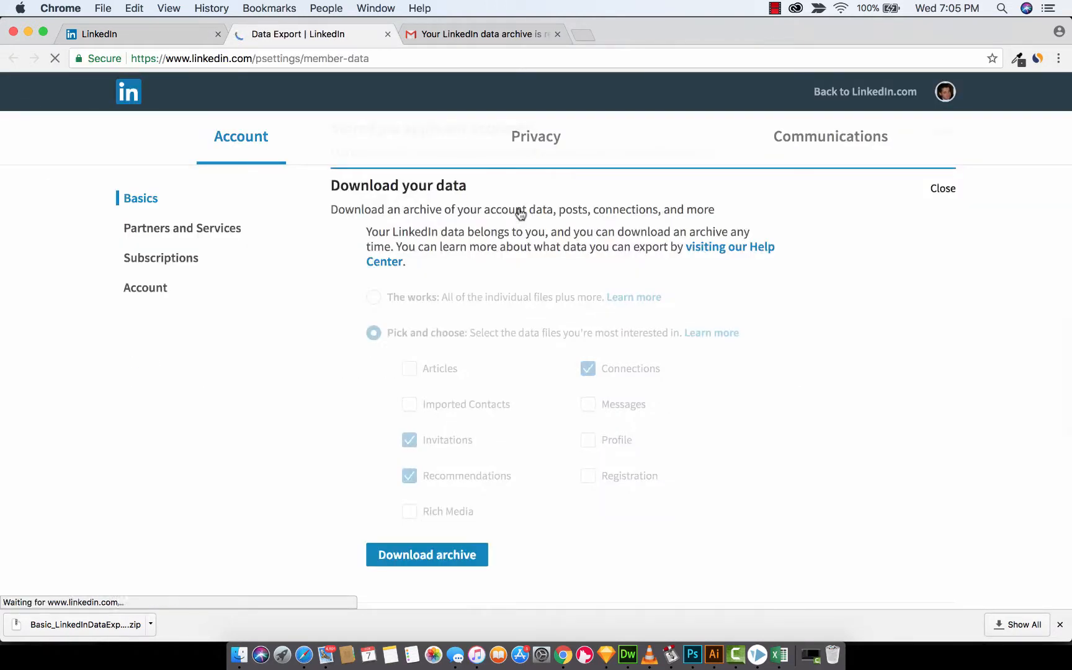
scroll(down, 3)
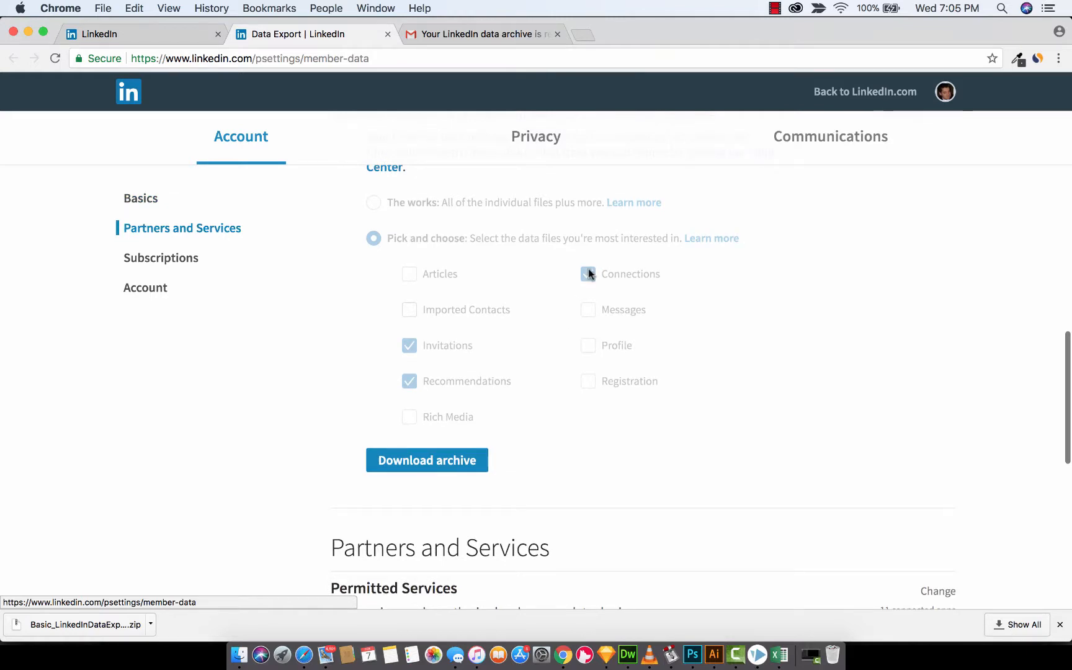
click(587, 273)
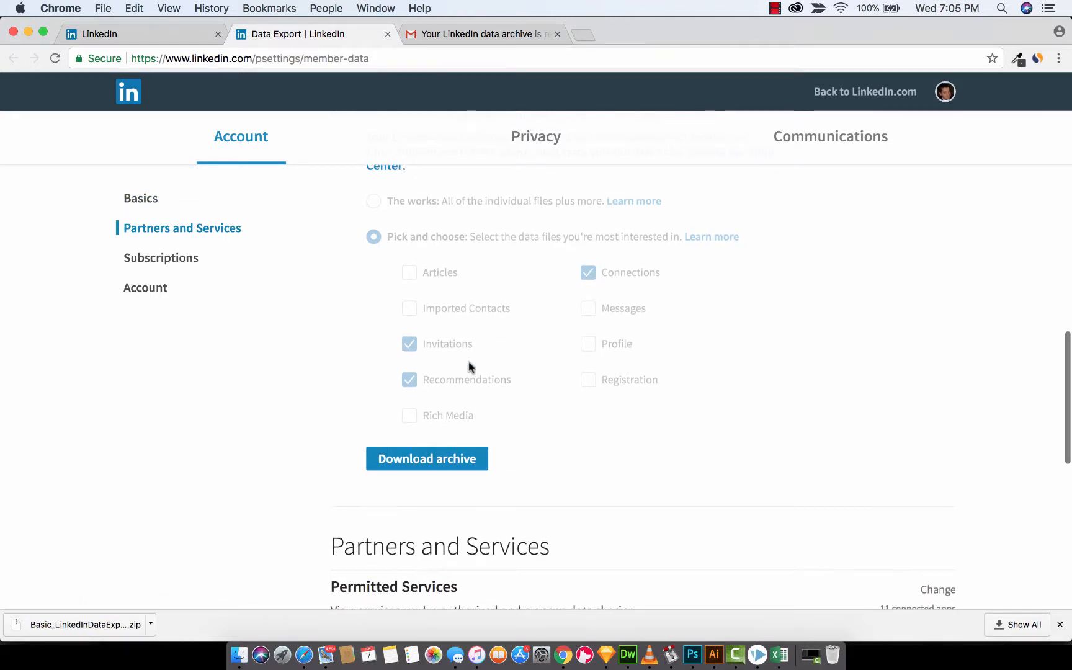
scroll(down, 3)
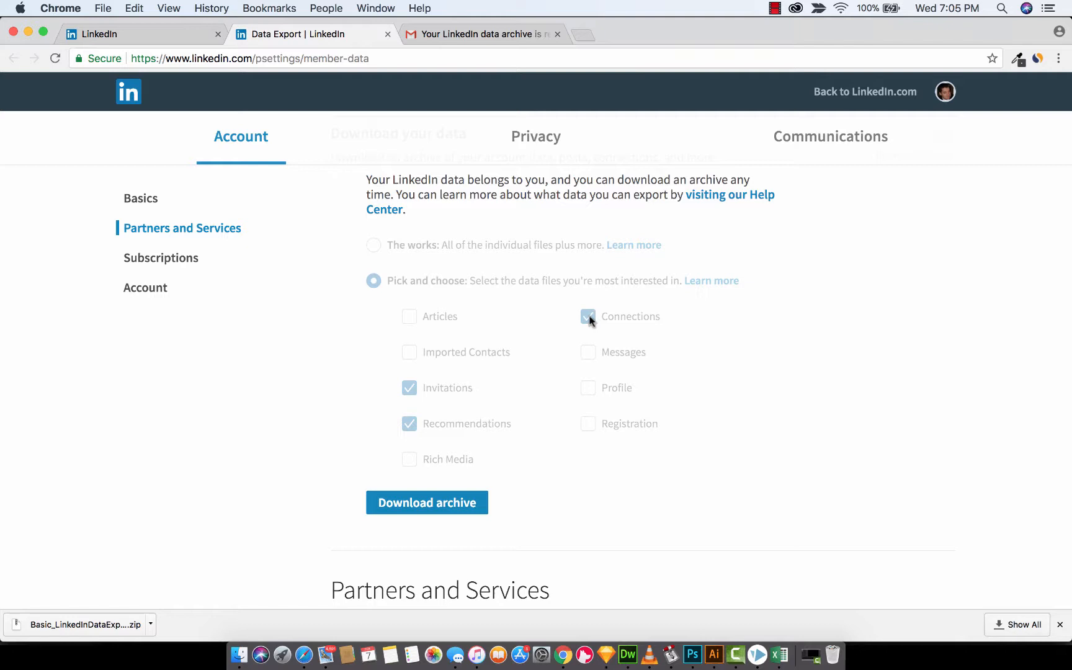
scroll(down, 3)
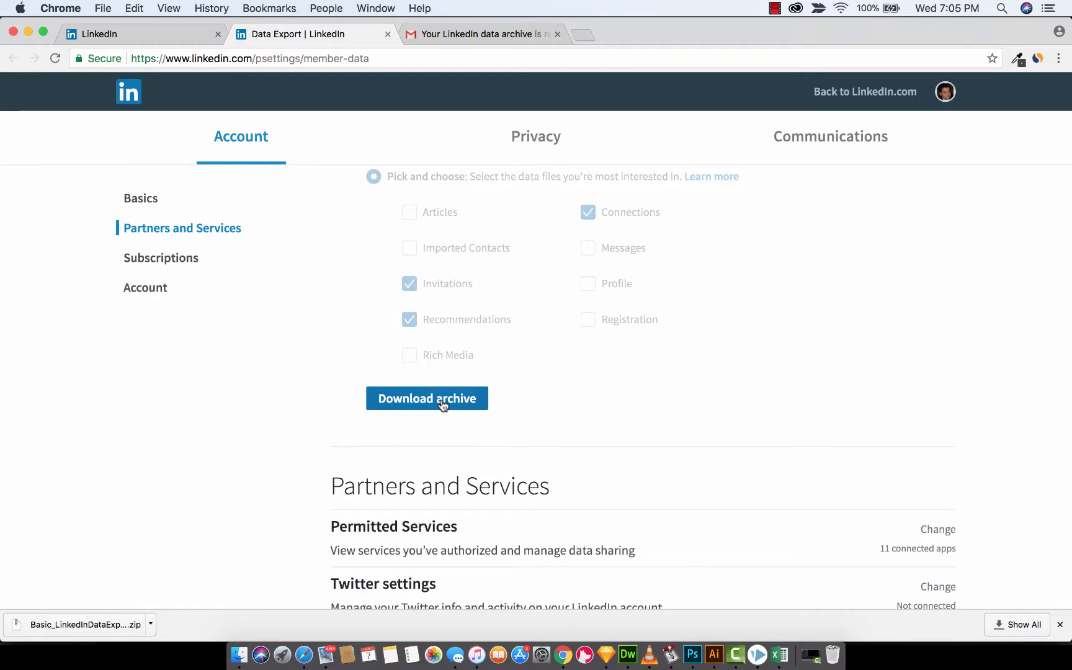
click(427, 399)
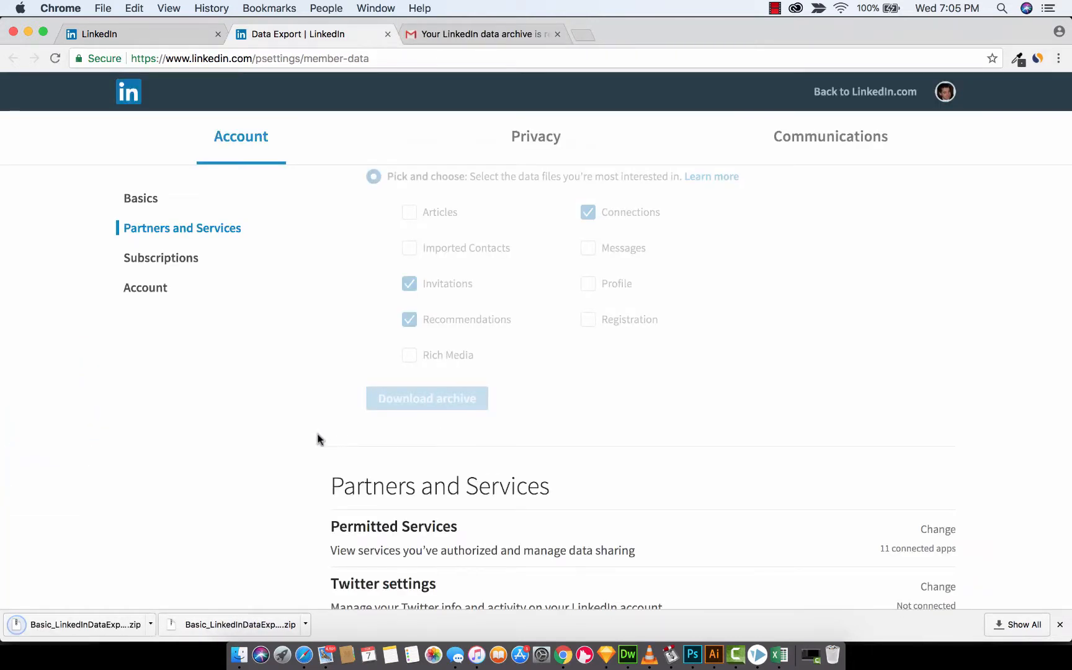
scroll(down, 3)
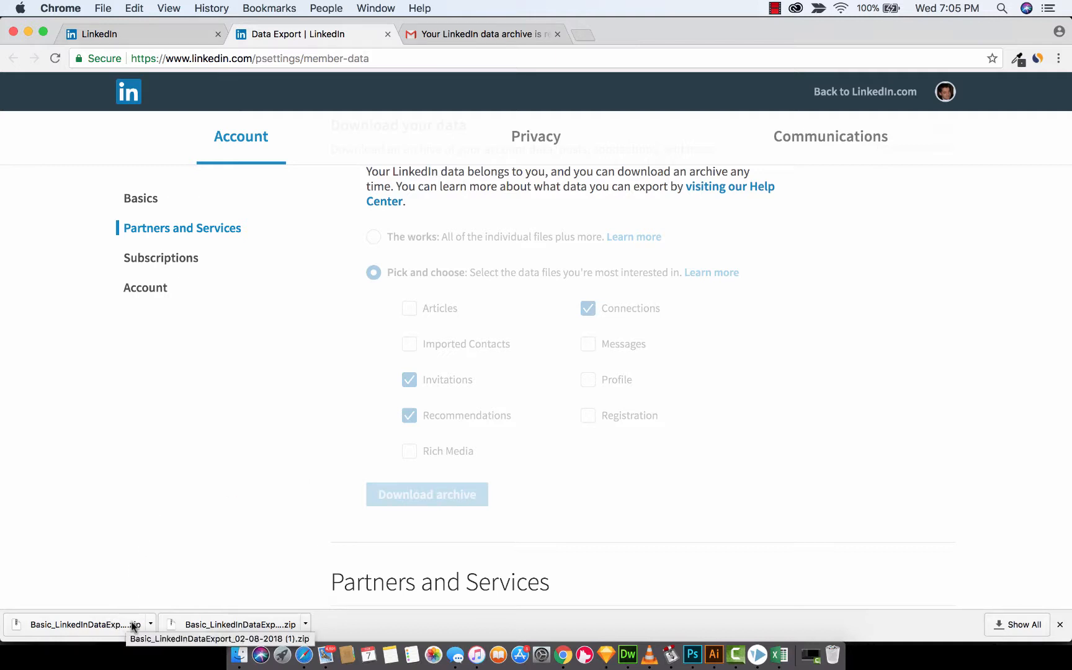
mouse_move(121, 629)
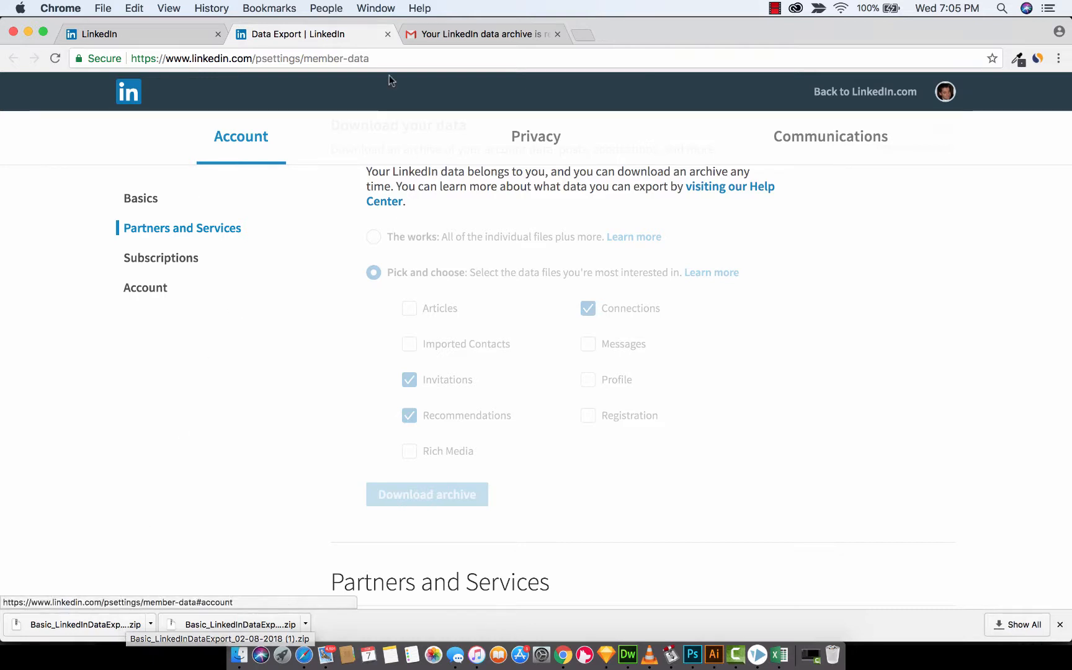
Step: View the 'Your LinkedIn data archive is ready!' email and launch the Connections file
click(481, 33)
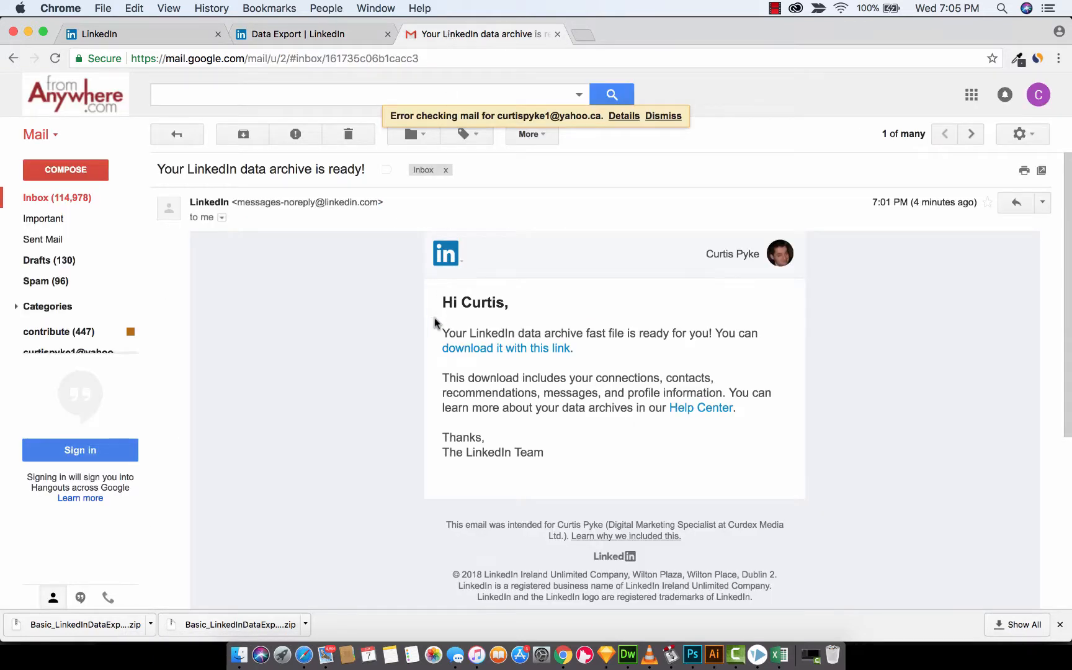
mouse_move(505, 355)
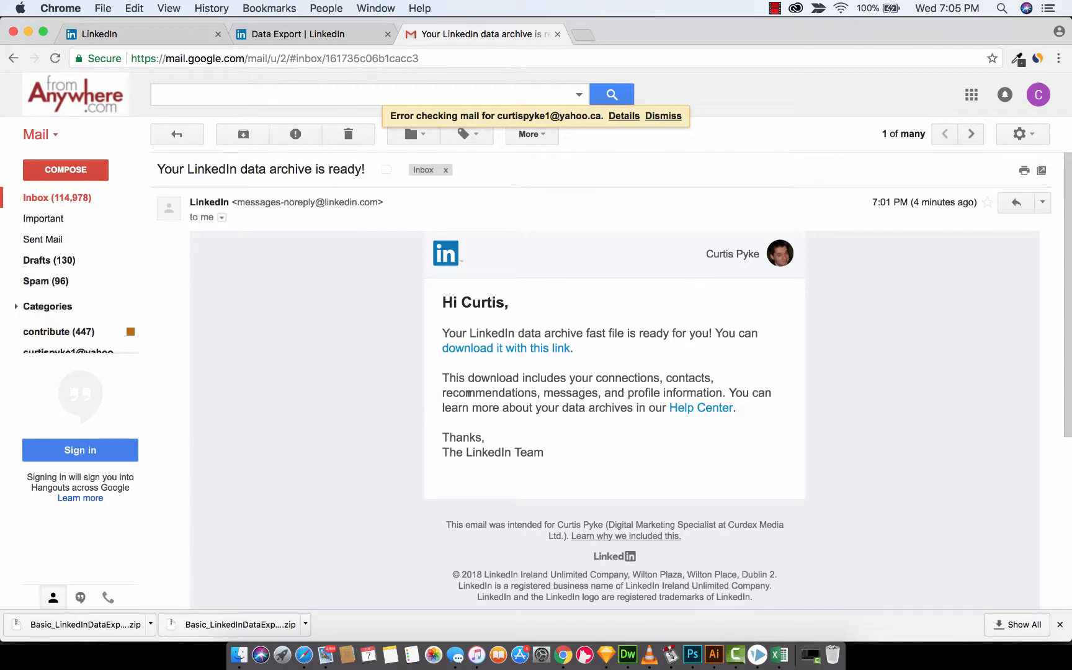
mouse_move(788, 625)
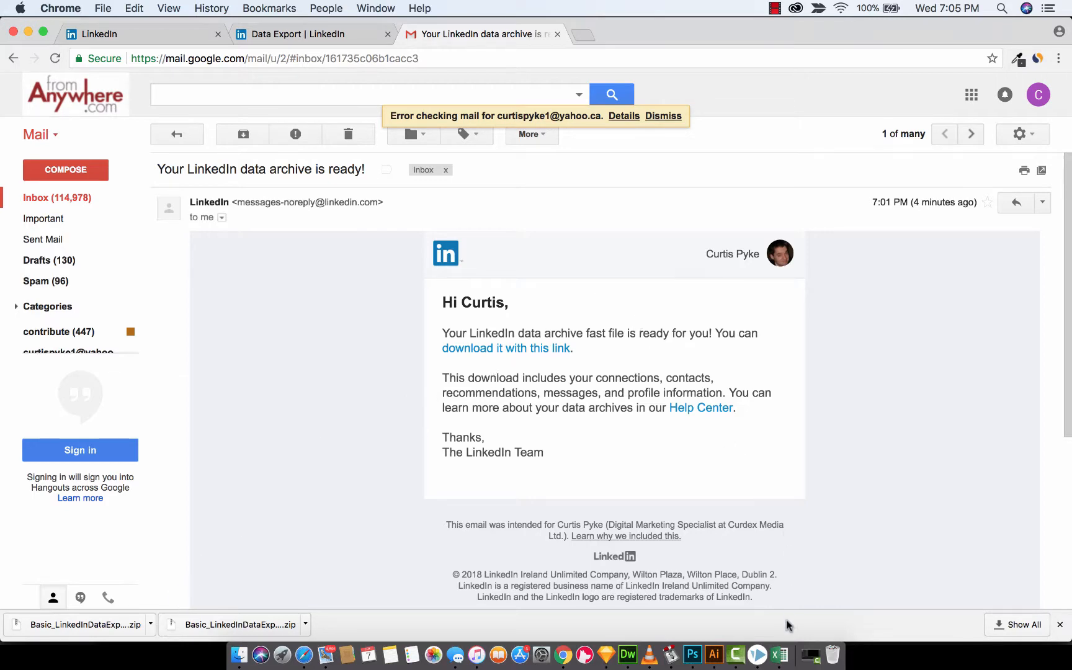
click(778, 655)
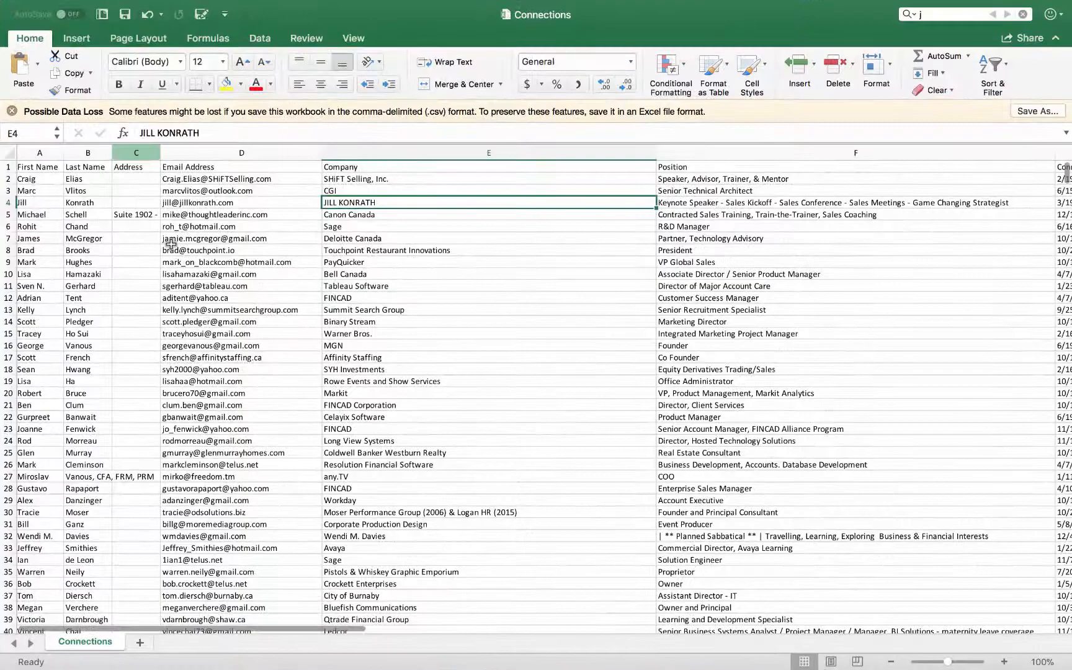
Step: Browse the Connections.csv rows of names, emails, companies and positions, then go back to Gmail
scroll(down, 3)
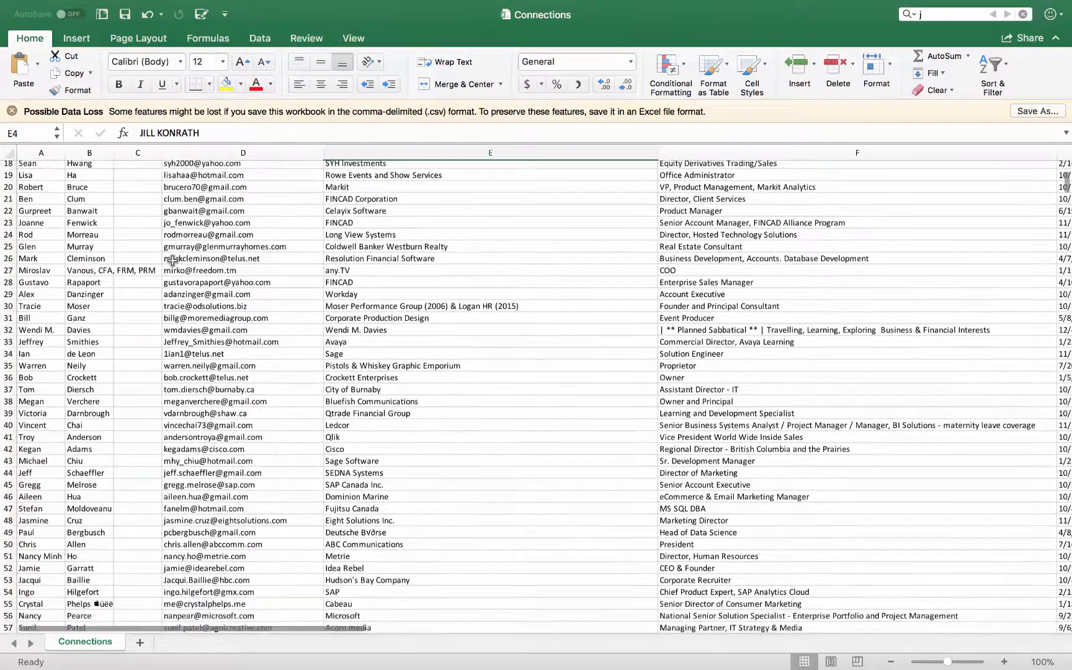
scroll(down, 3)
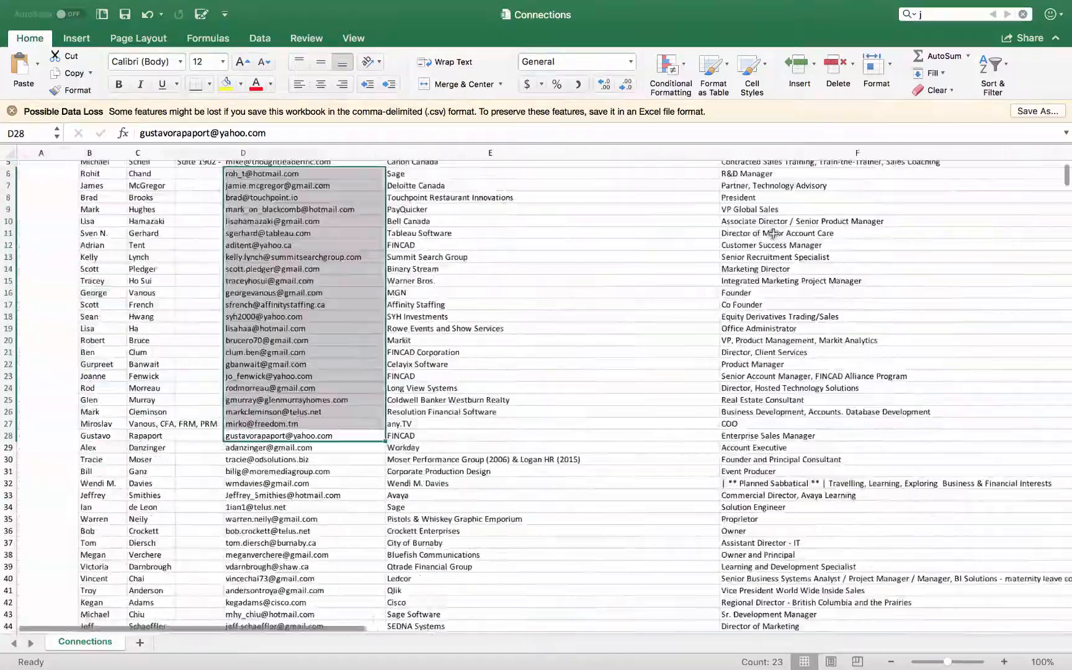
scroll(down, 3)
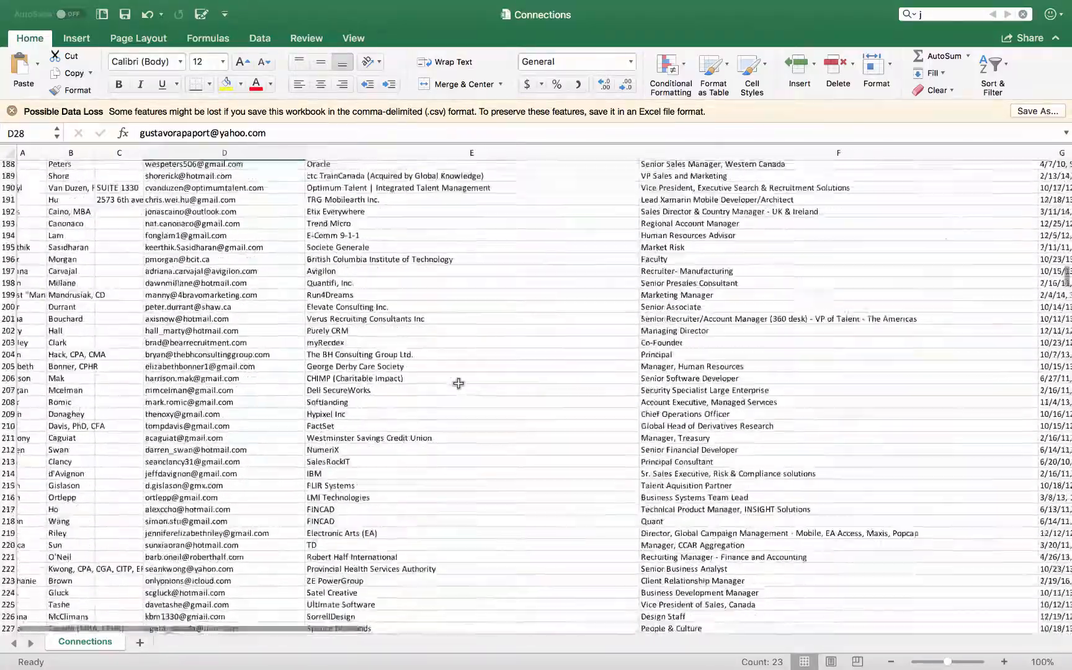
scroll(down, 3)
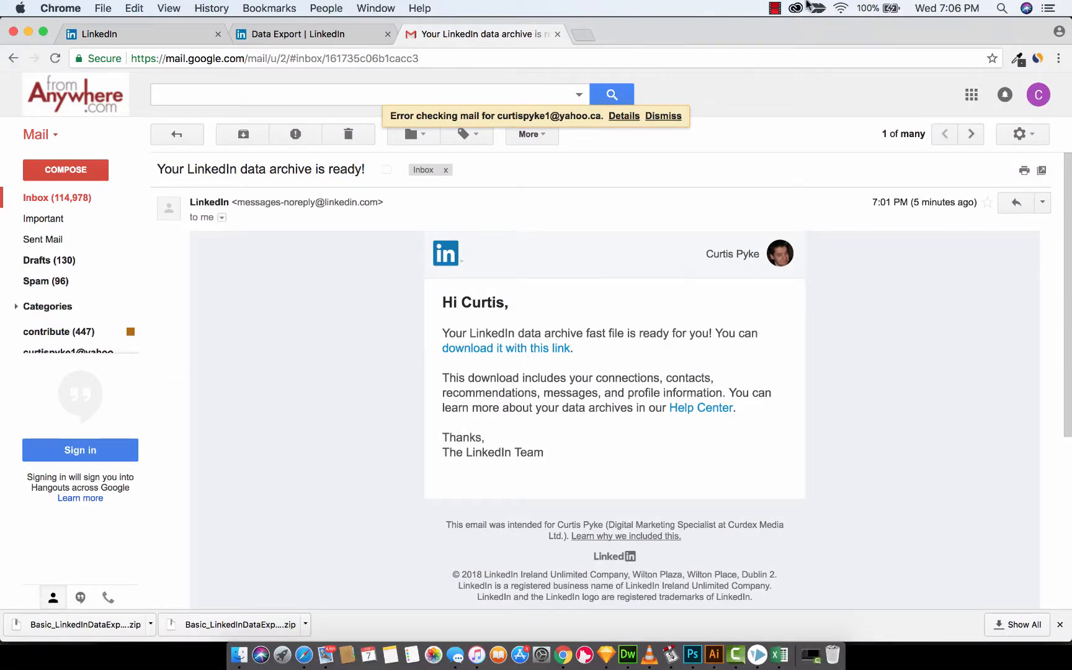
click(774, 7)
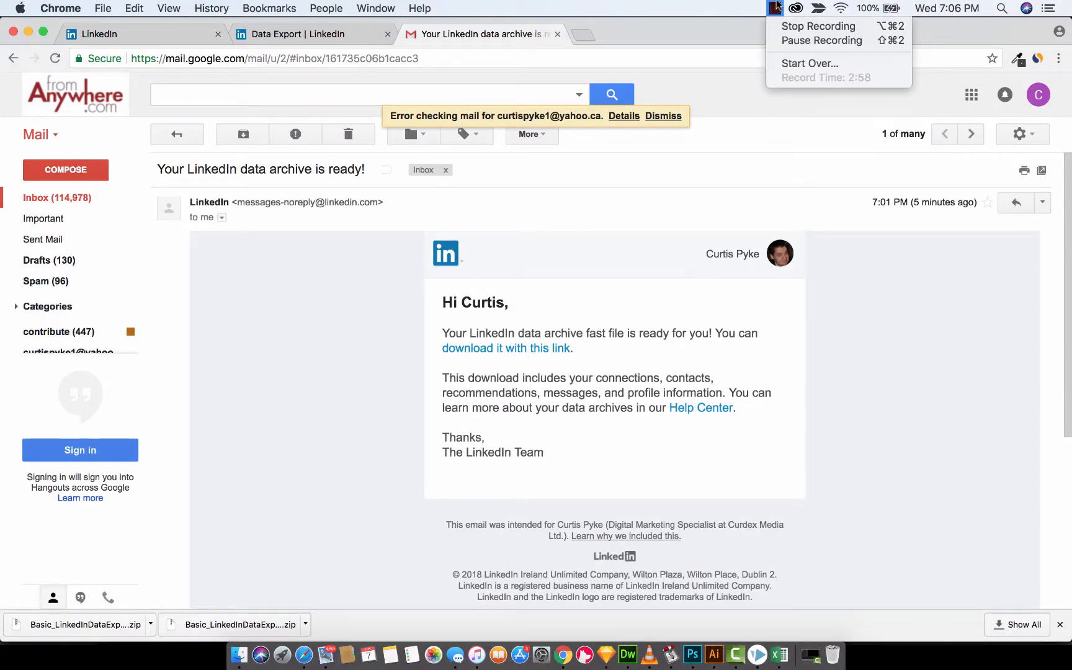